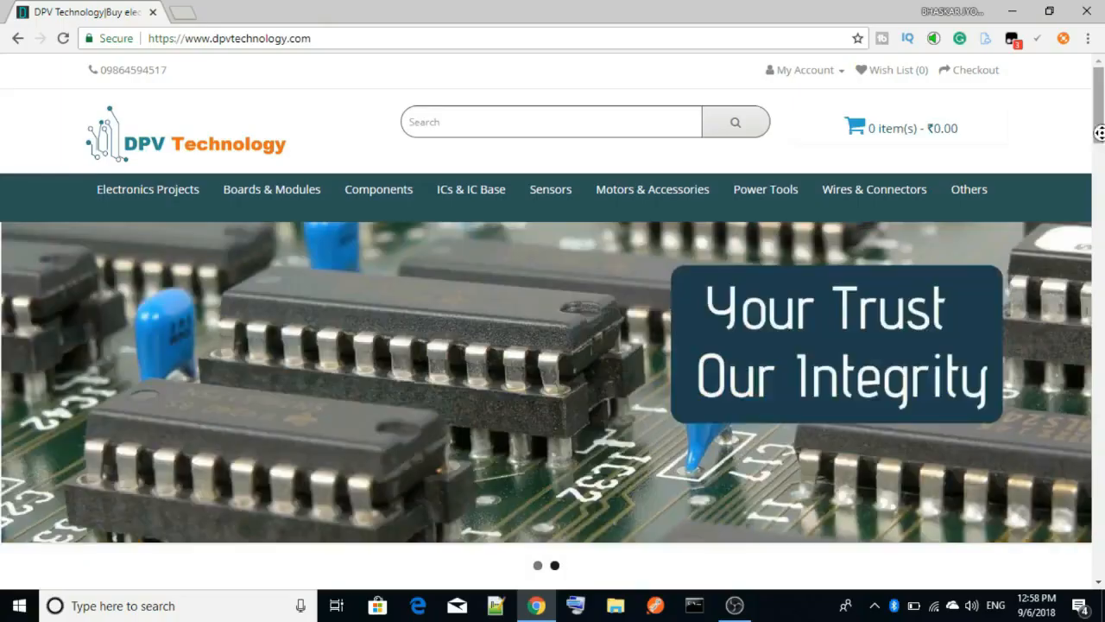
- Scroll through the DS18B20 wiring diagram showing the sensor, 4.7k resistor and LCD connections
{"action": "scroll", "scroll_direction": "down", "scroll_amount": 3}
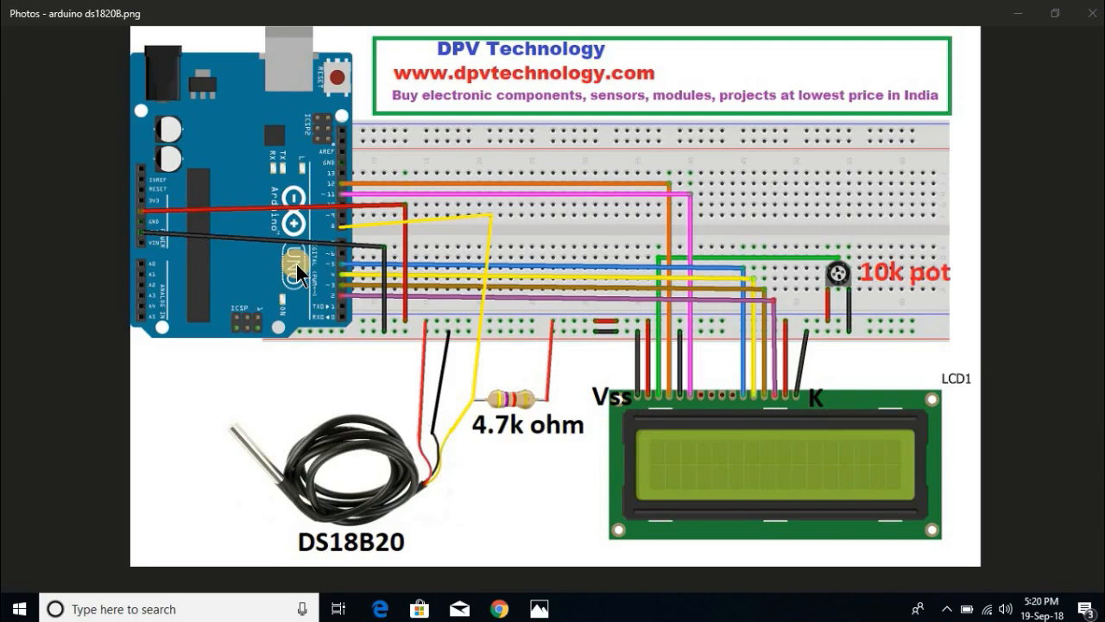
{"action": "mouse_move", "coordinate": [716, 394]}
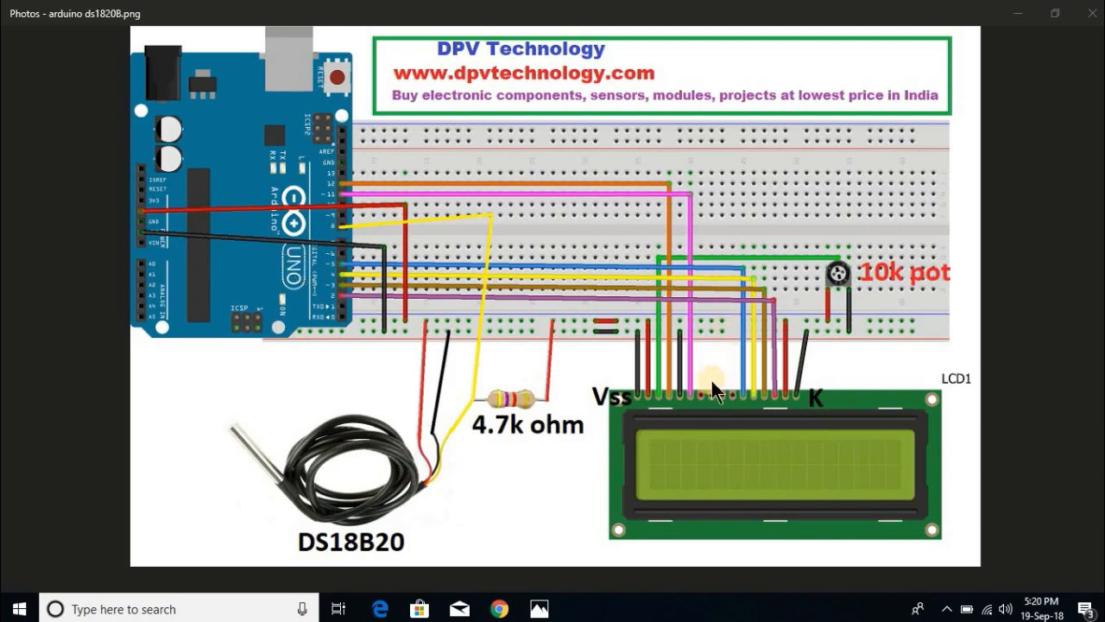
{"action": "mouse_move", "coordinate": [825, 351]}
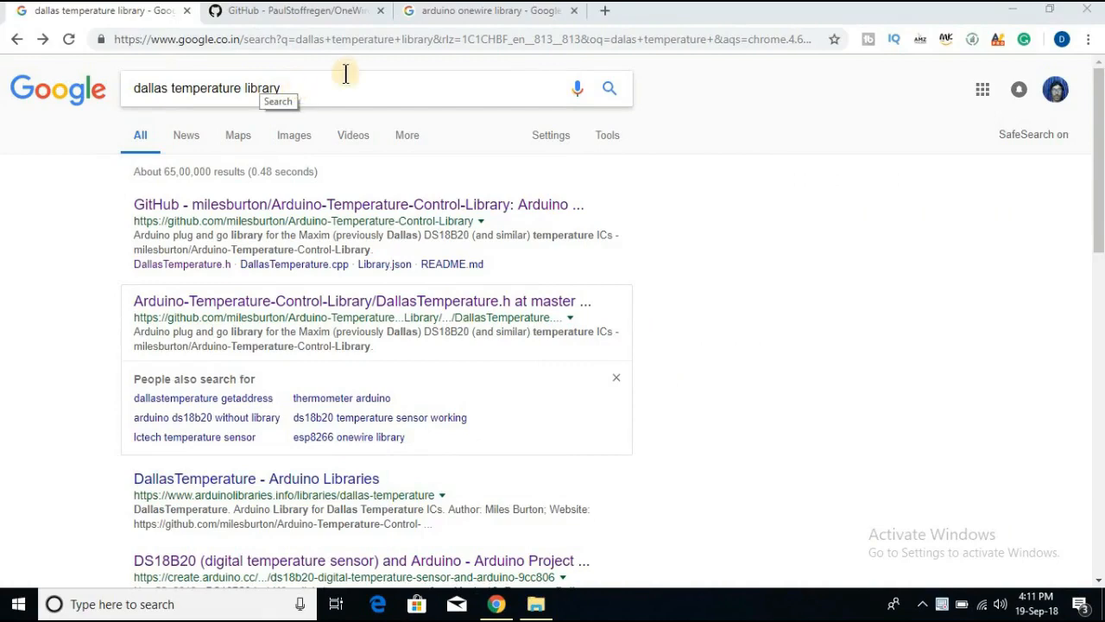
- Switch from the Chrome library search results back to the Arduino IDE sketch
{"action": "left_click", "coordinate": [483, 10]}
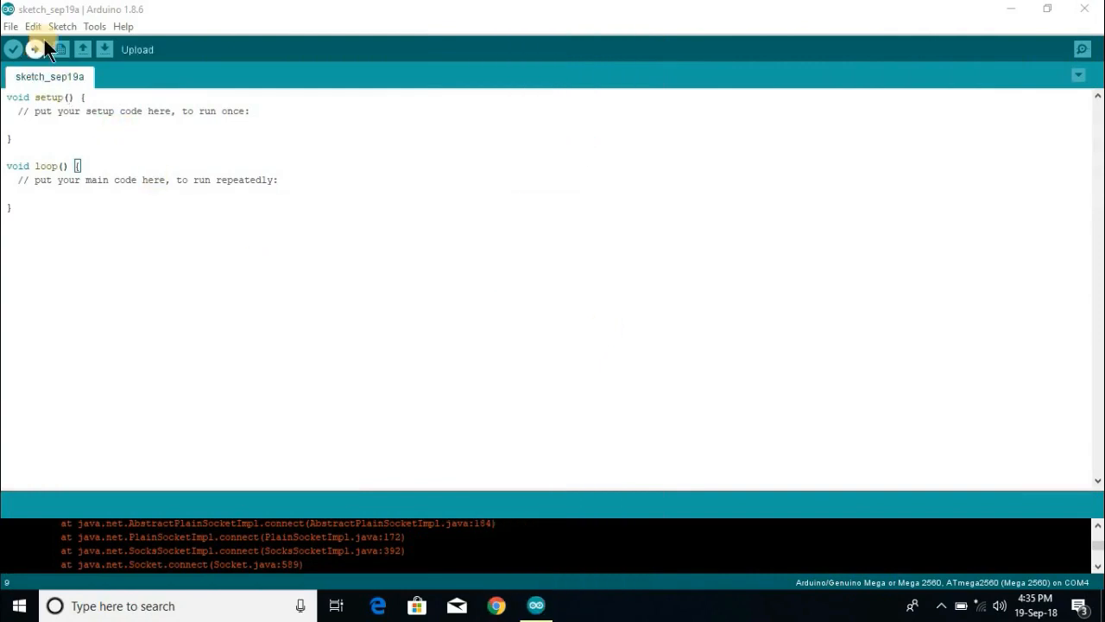
- Add the Arduino-Temperature-Control-Library-master ZIP library from drive E: via Sketch > Include Library
{"action": "left_click", "coordinate": [62, 26]}
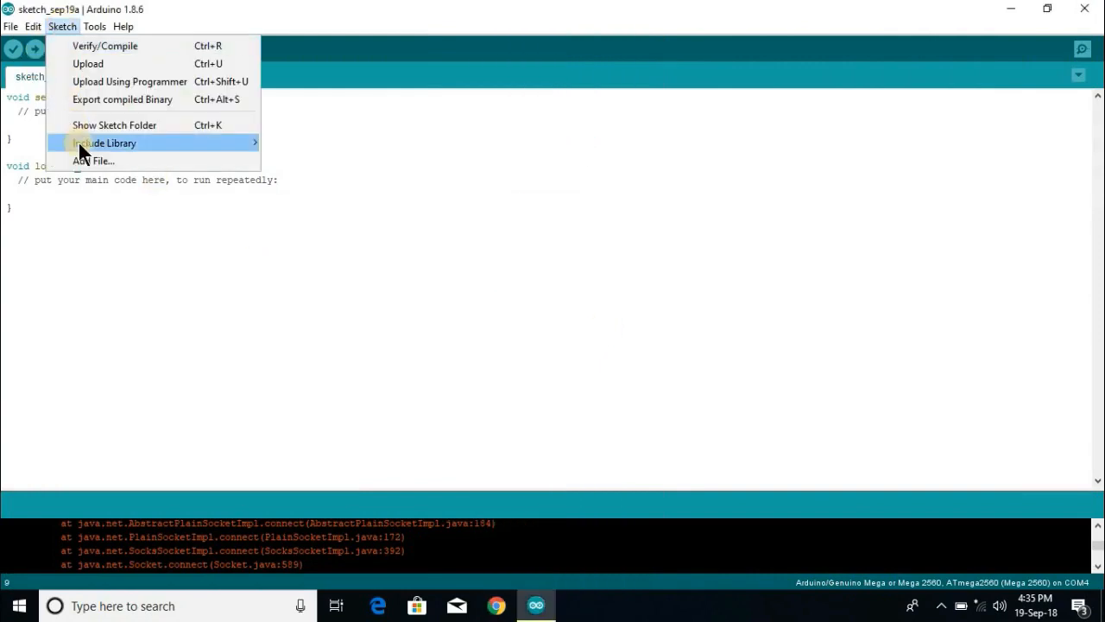
{"action": "left_click", "coordinate": [104, 142]}
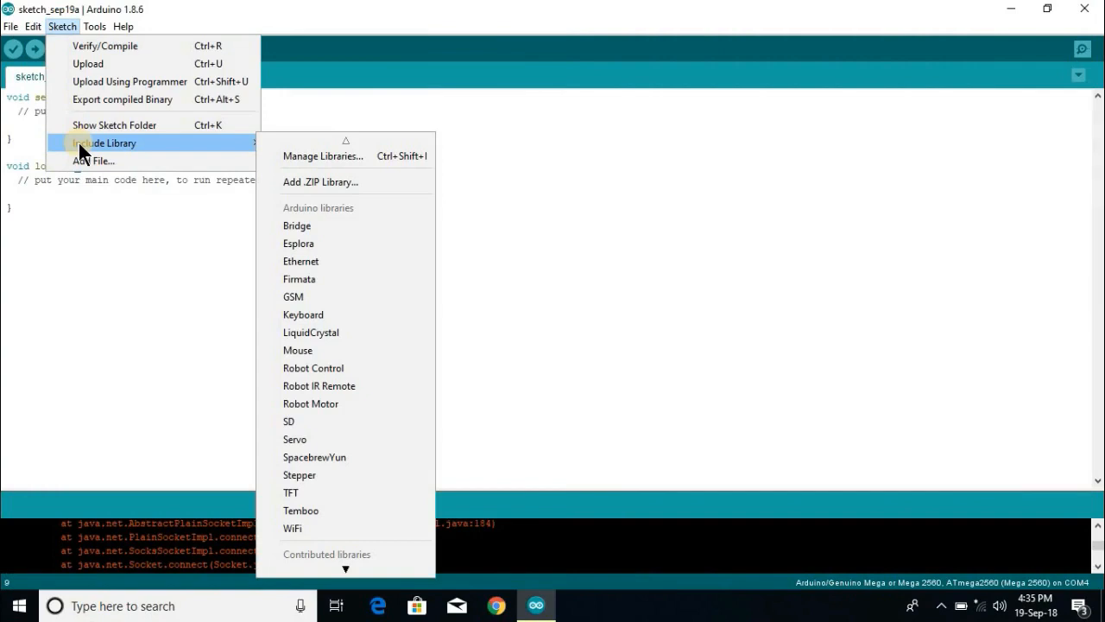
{"action": "mouse_move", "coordinate": [181, 149]}
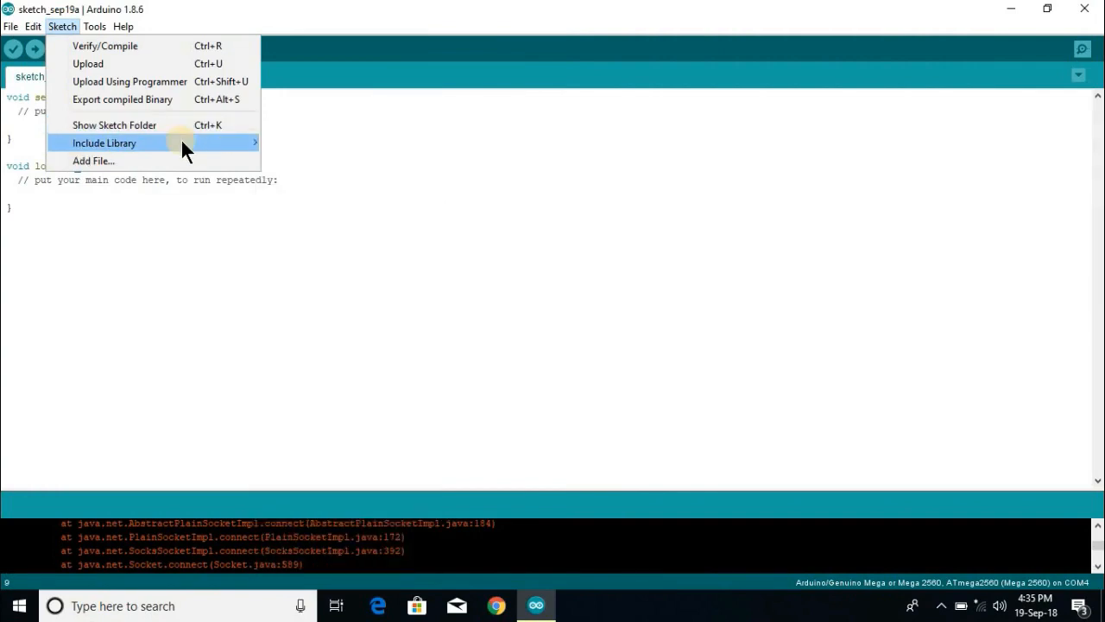
{"action": "left_click", "coordinate": [335, 186]}
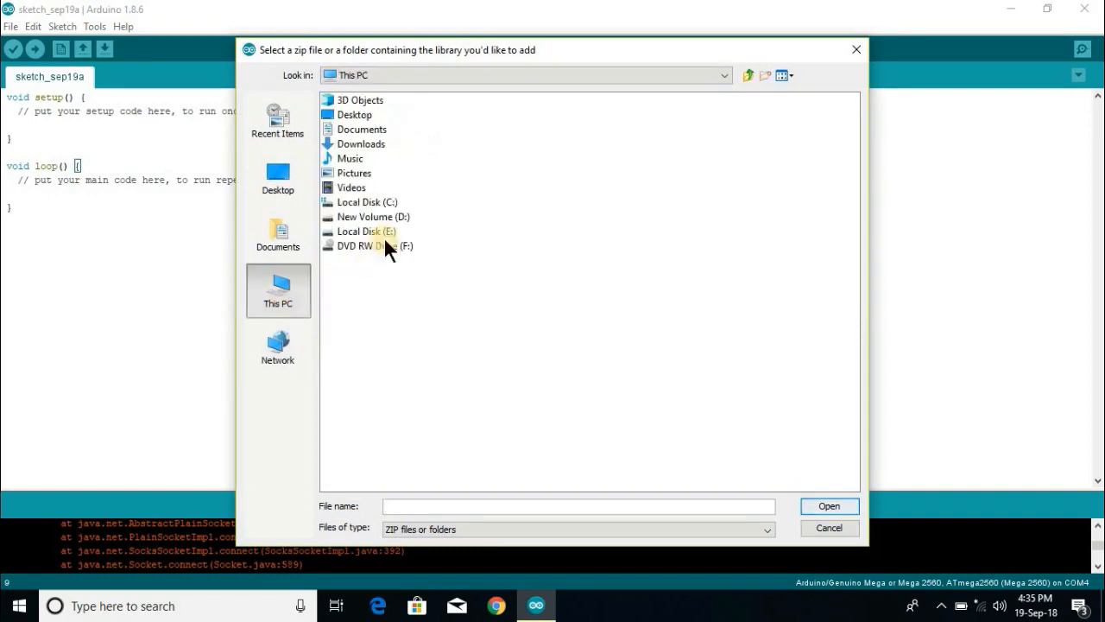
{"action": "double_click", "coordinate": [362, 231]}
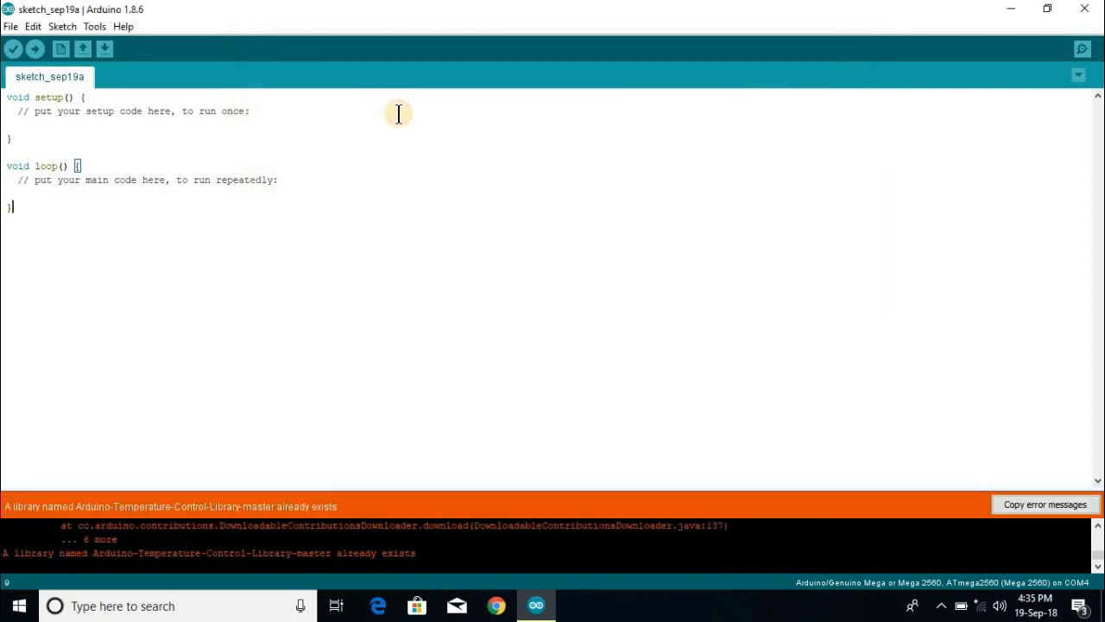
{"action": "mouse_move", "coordinate": [354, 509]}
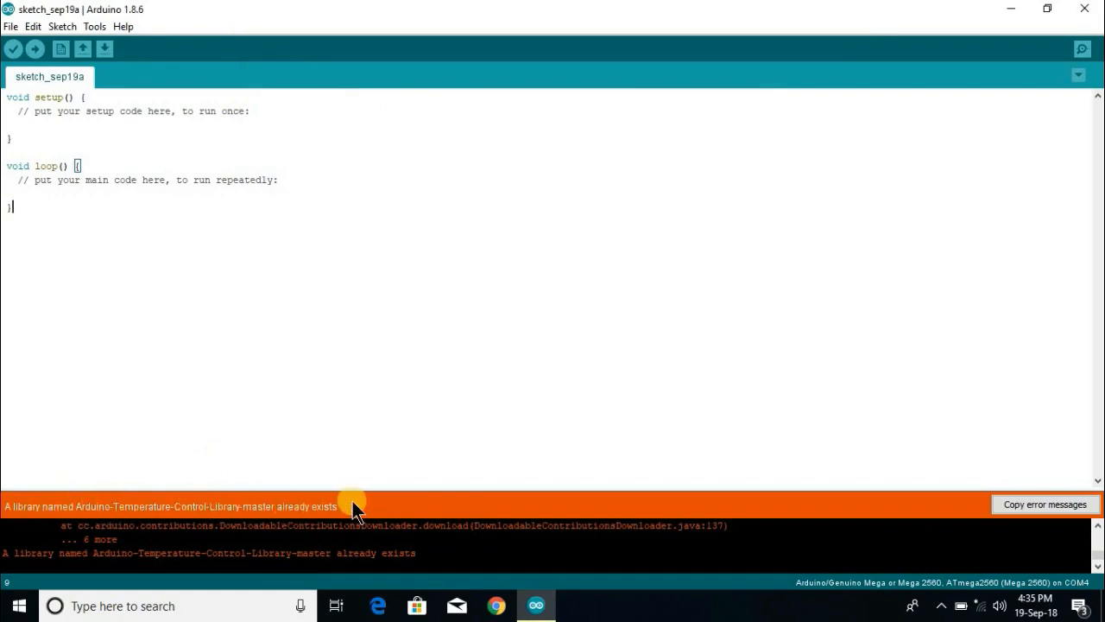
{"action": "mouse_move", "coordinate": [158, 90]}
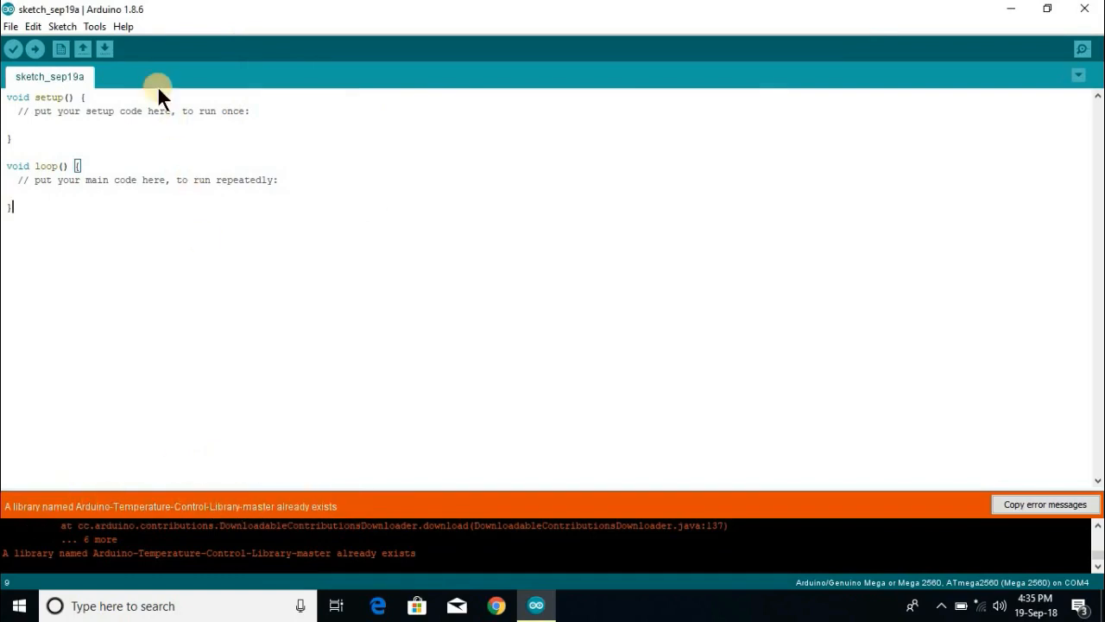
- Add the OneWire-master ZIP library from This PC > E:\svc via Sketch > Include Library
{"action": "left_click", "coordinate": [63, 28]}
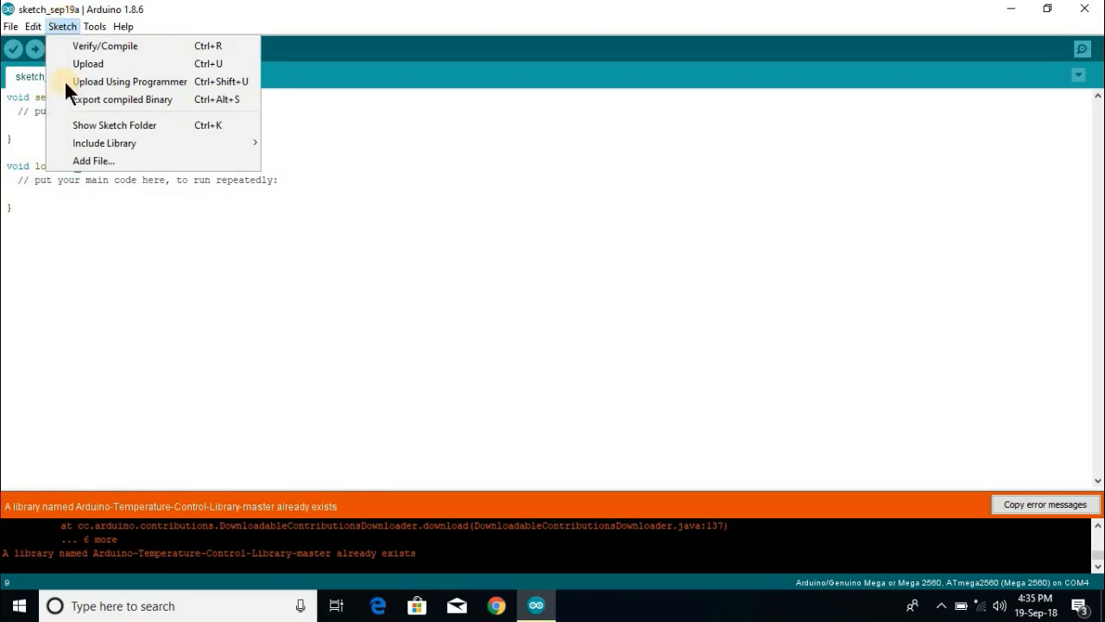
{"action": "mouse_move", "coordinate": [104, 141]}
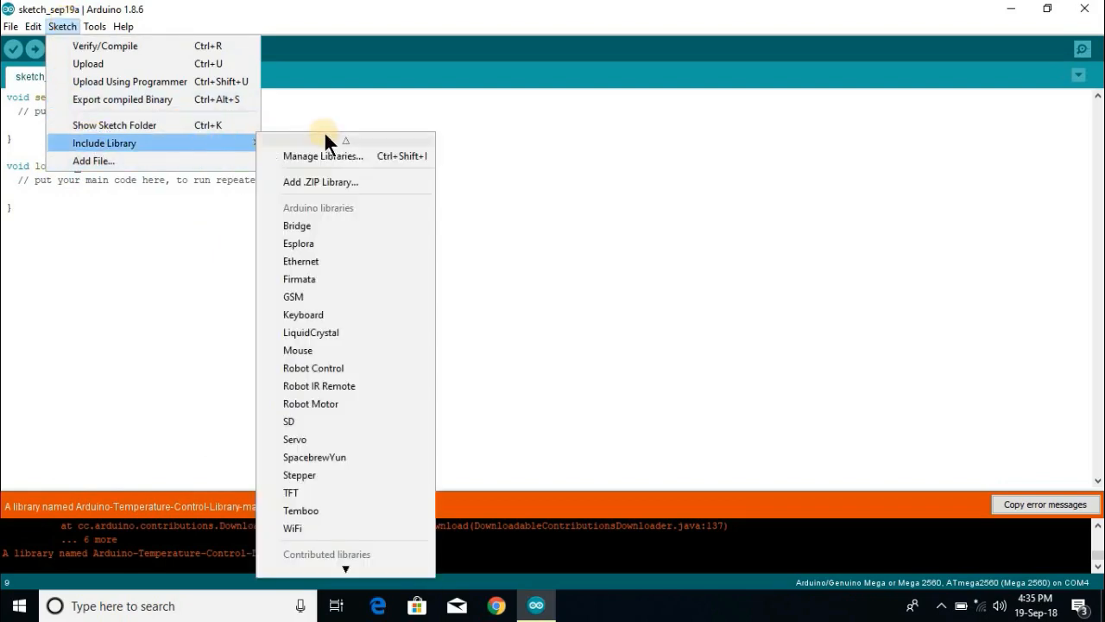
{"action": "left_click", "coordinate": [321, 183]}
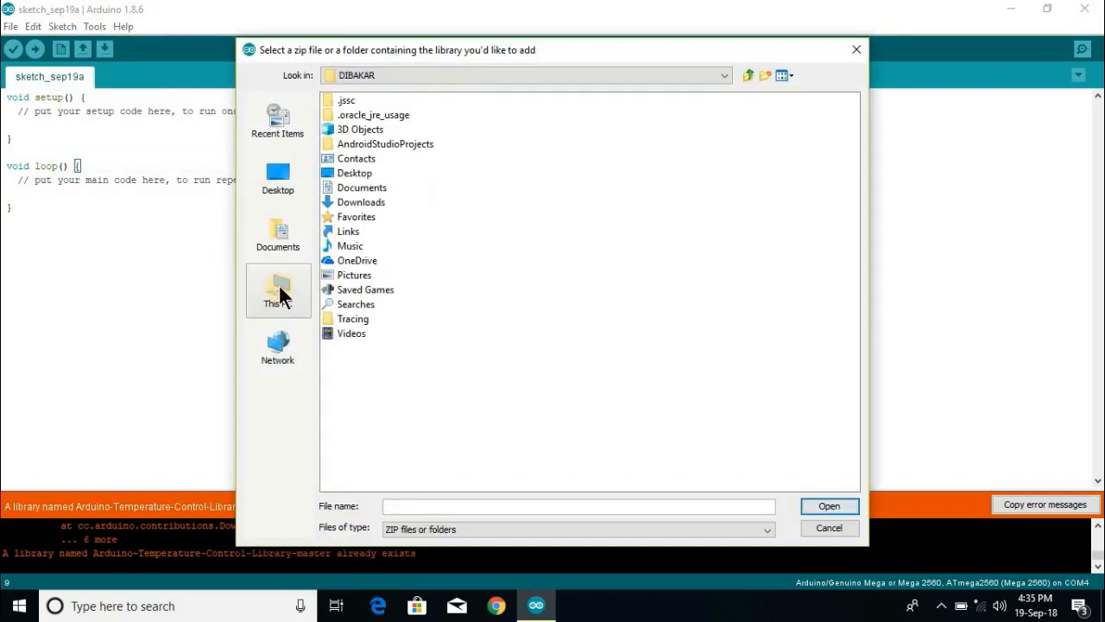
{"action": "left_click", "coordinate": [278, 290]}
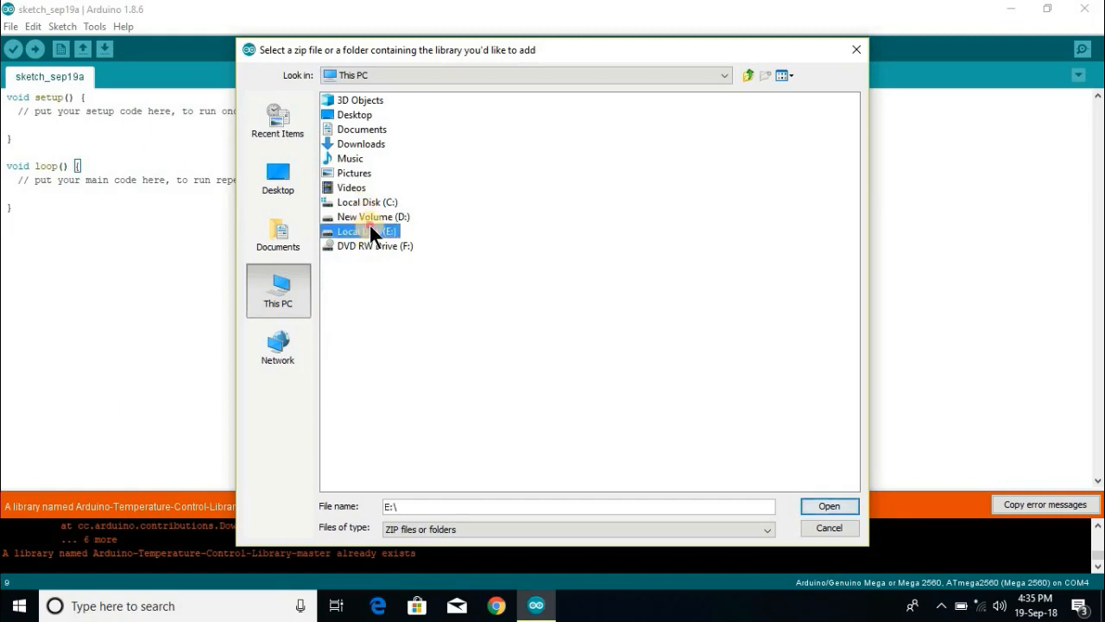
{"action": "double_click", "coordinate": [362, 231]}
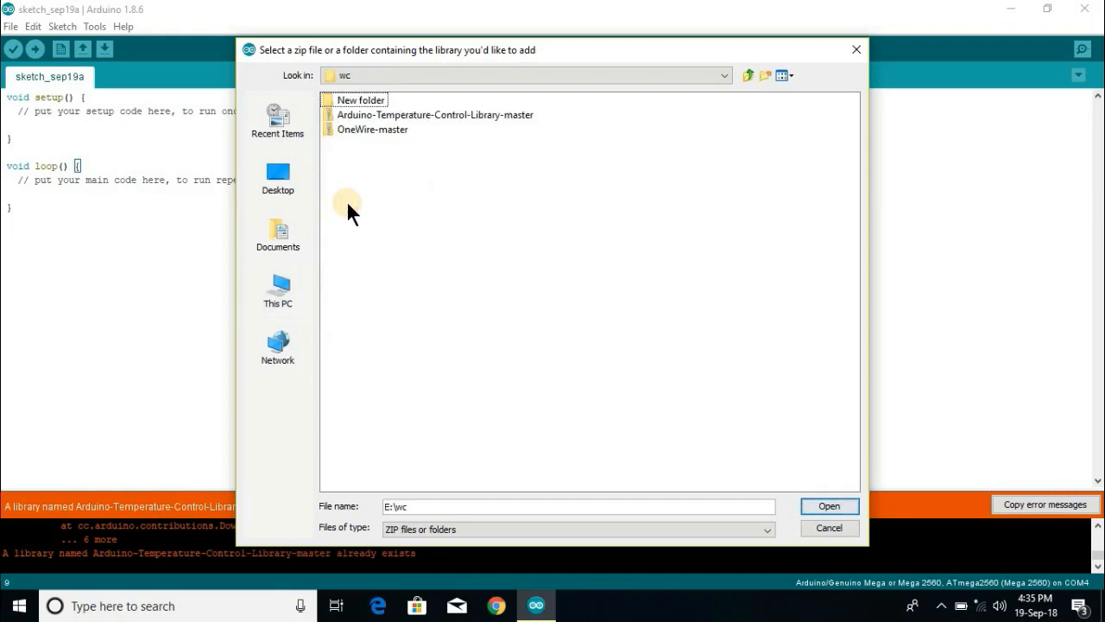
{"action": "left_click", "coordinate": [829, 528]}
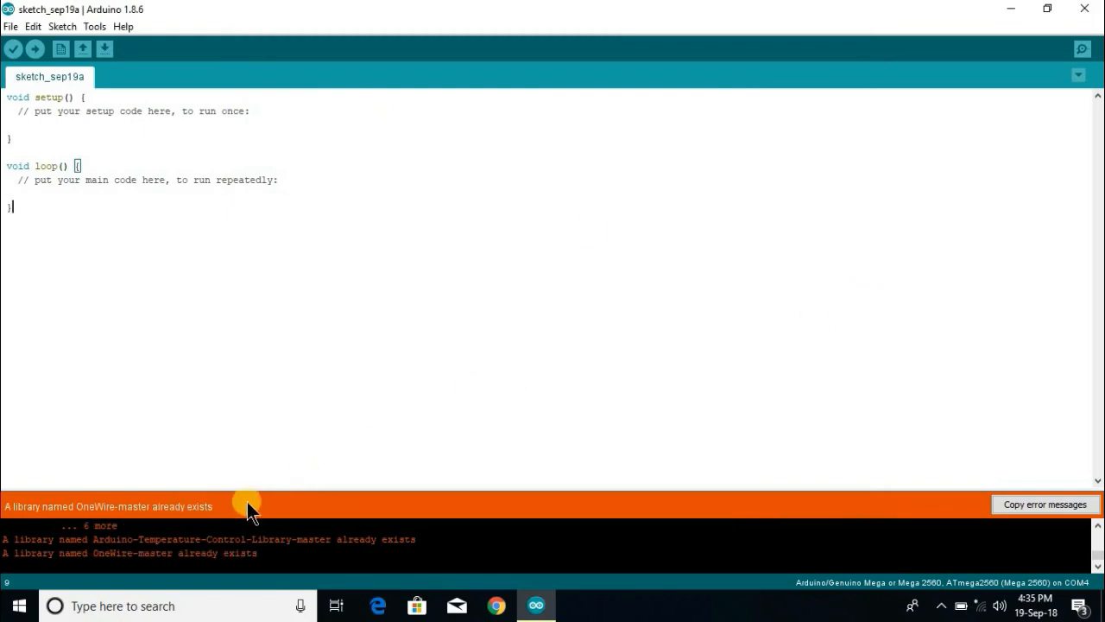
{"action": "mouse_move", "coordinate": [147, 506]}
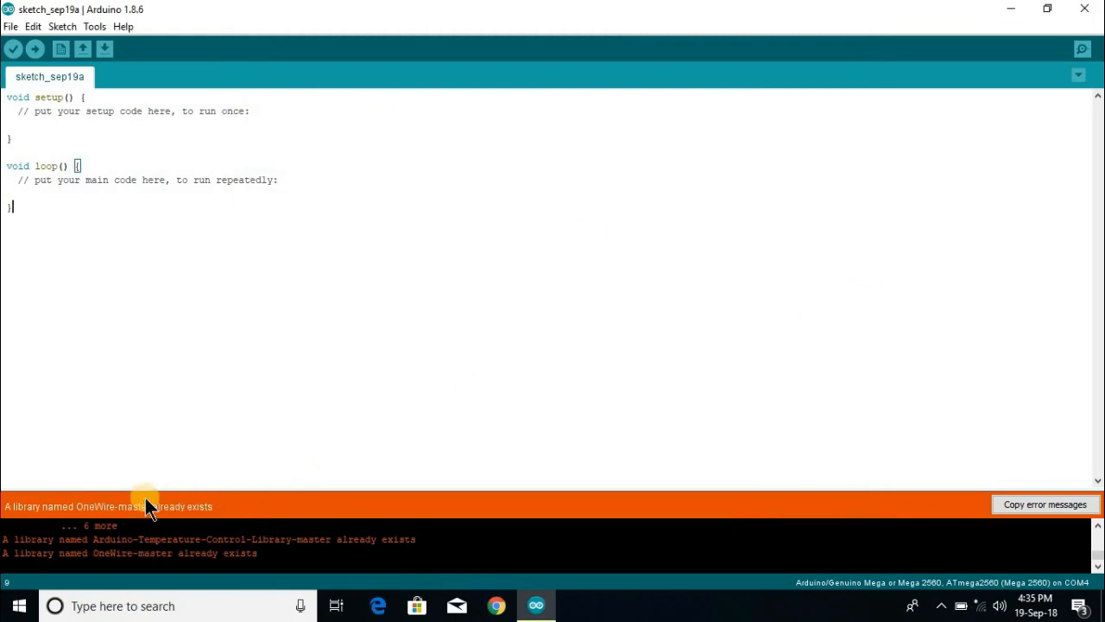